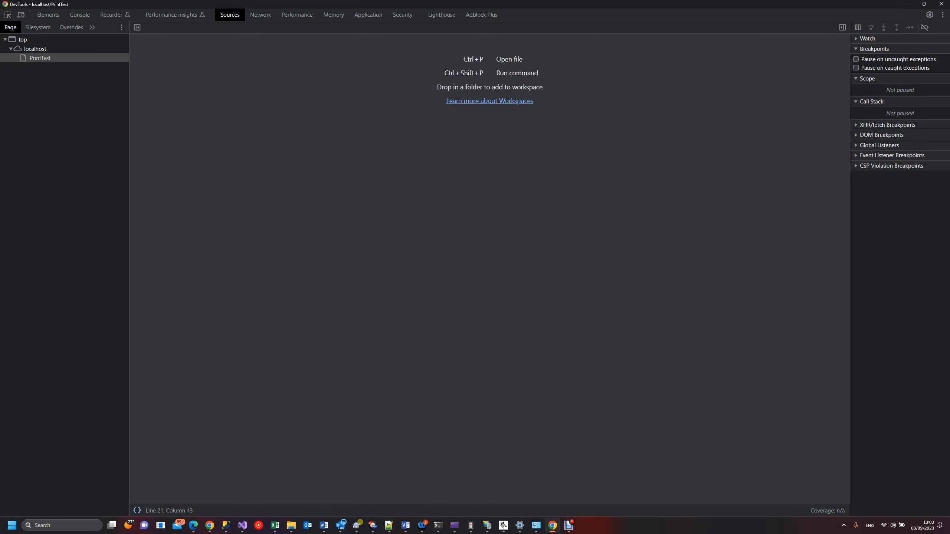
pyautogui.moveTo(568, 526)
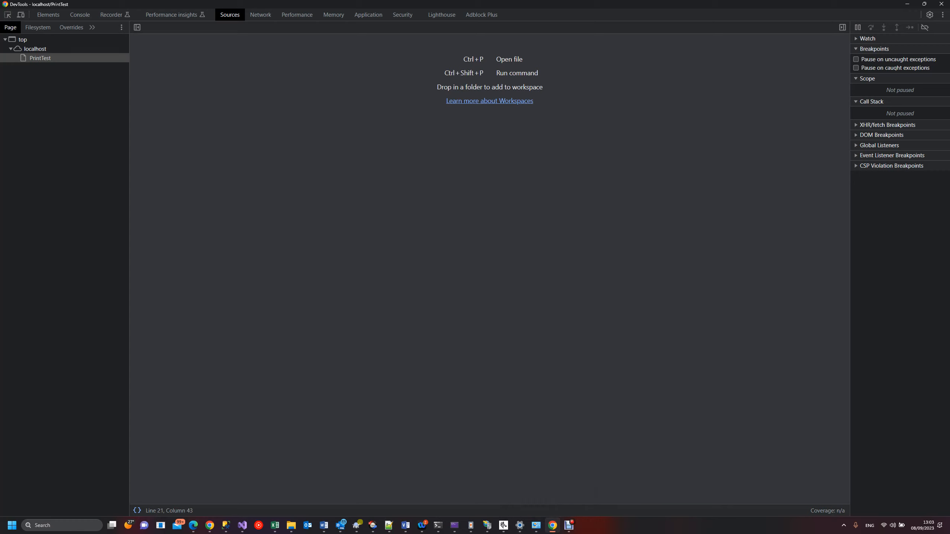
# Load the PrintTest page sources so the lib/jquery.3.3.1 folder appears under localhost.
pyautogui.click(32, 48)
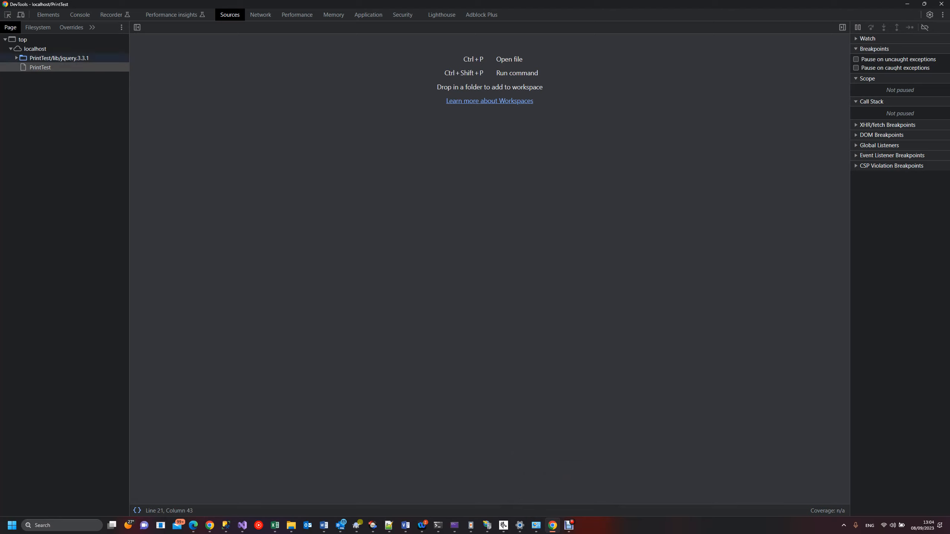
# Pause in BrowserPrint min.js onResponse catch with the 'replace' TypeError and expand PrintTest > js.
pyautogui.click(16, 58)
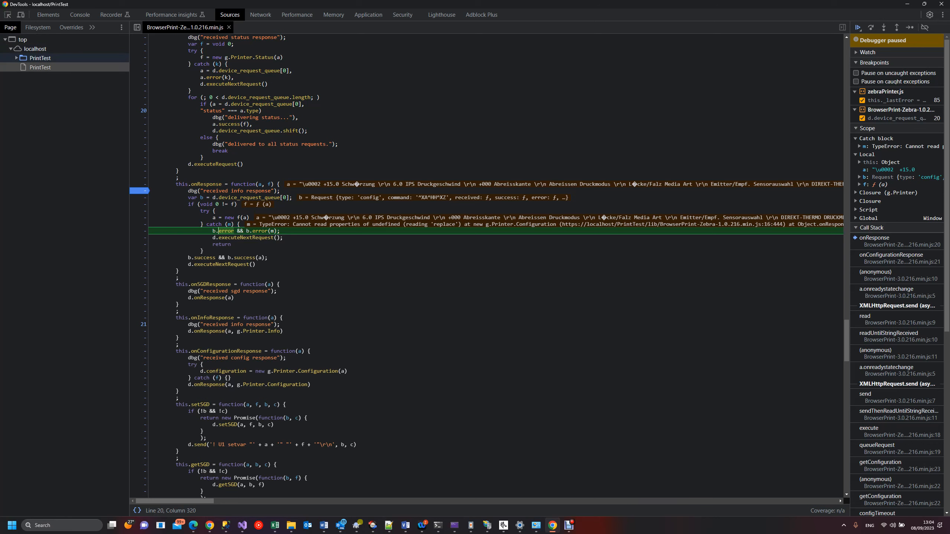
pyautogui.click(17, 58)
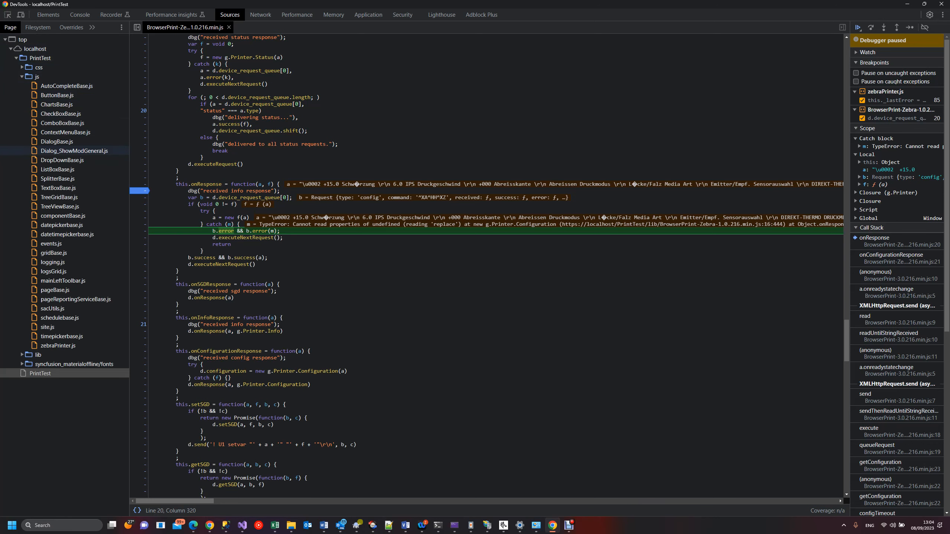
# Show zebraPrinter.js at getStatus and add a breakpoint on line 74 beside line 85.
pyautogui.click(58, 346)
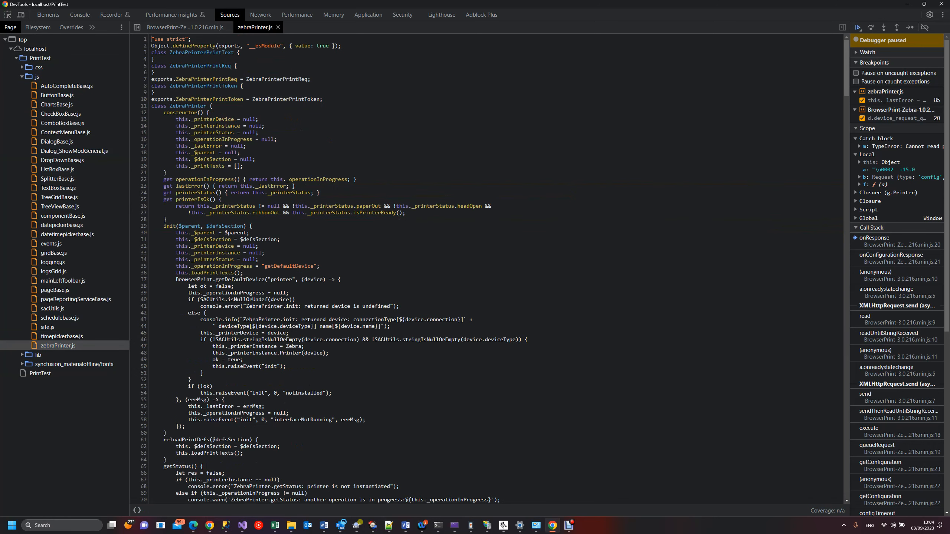
pyautogui.scroll(-3)
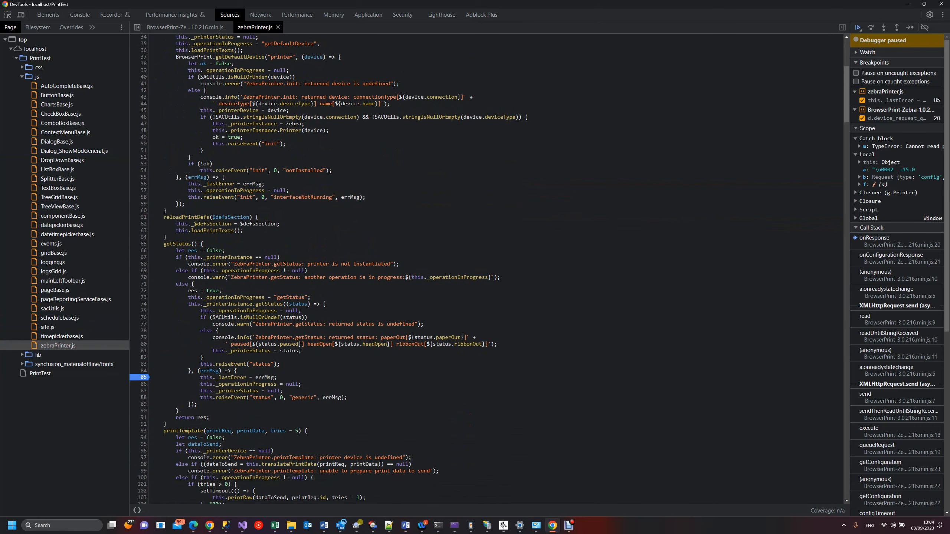
pyautogui.scroll(-3)
pyautogui.write('getst')
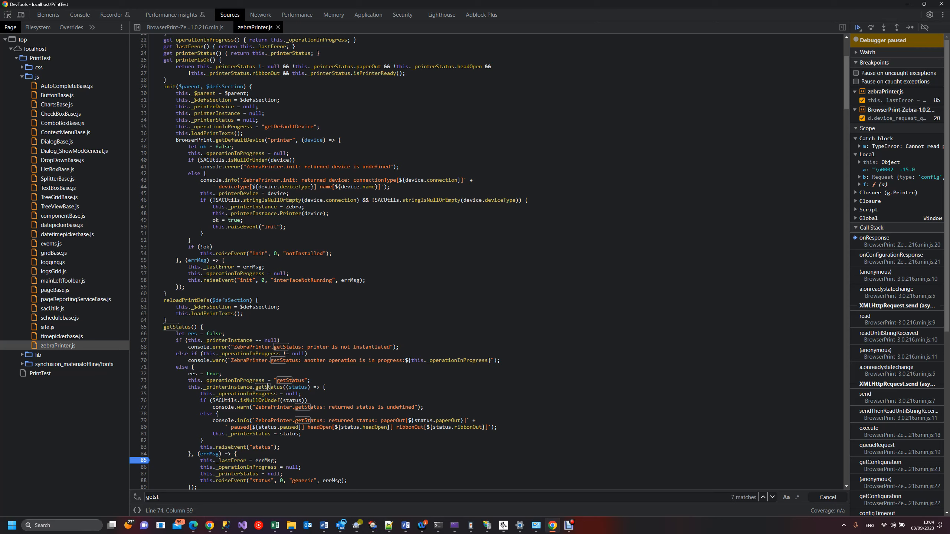
pyautogui.scroll(-3)
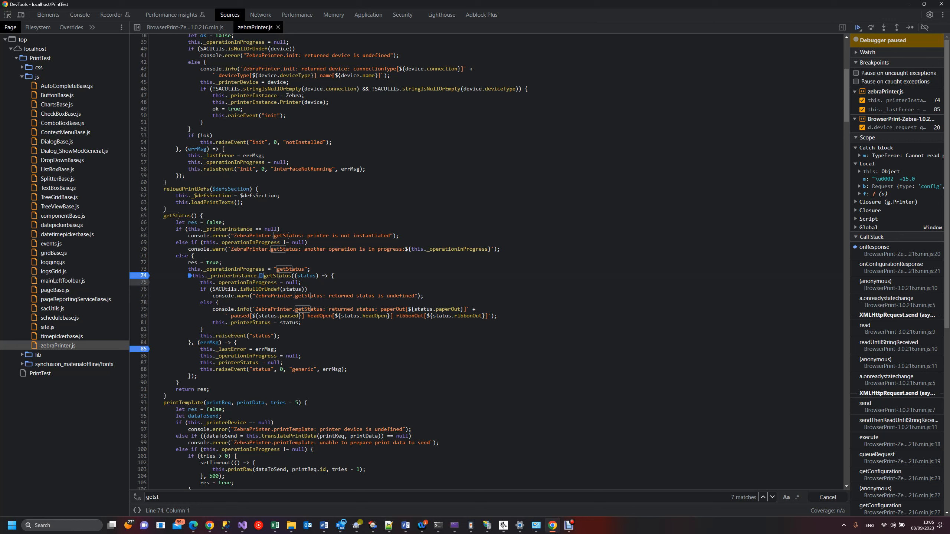
# Add a breakpoint on getStatus line 75 and resume script execution.
pyautogui.click(871, 27)
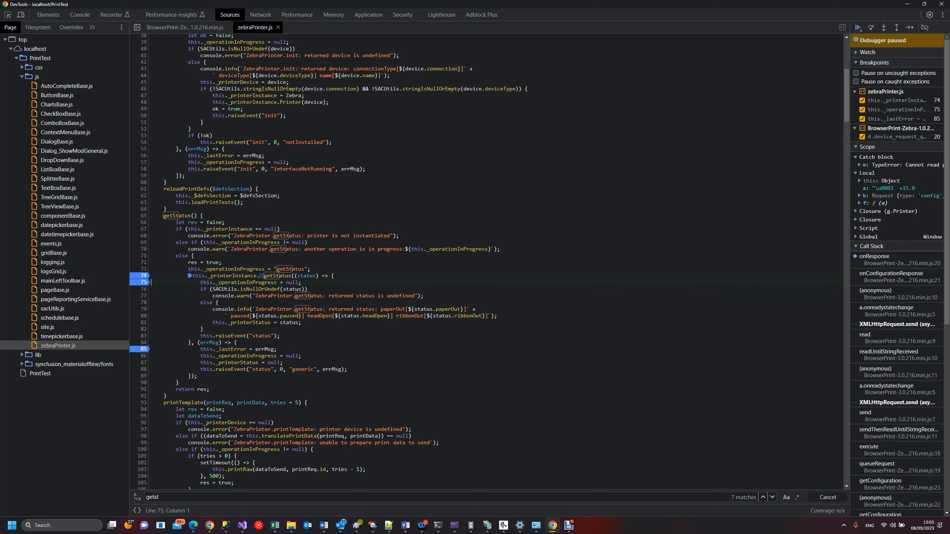
pyautogui.click(857, 27)
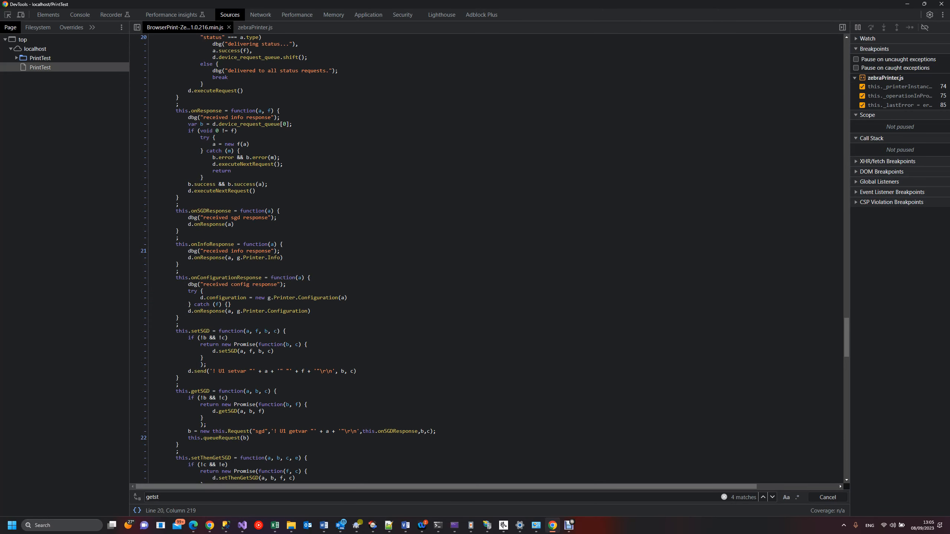
# Rerun to stop at getStatus line 74, then continue to BrowserPrint onResponse line 20.
pyautogui.click(261, 28)
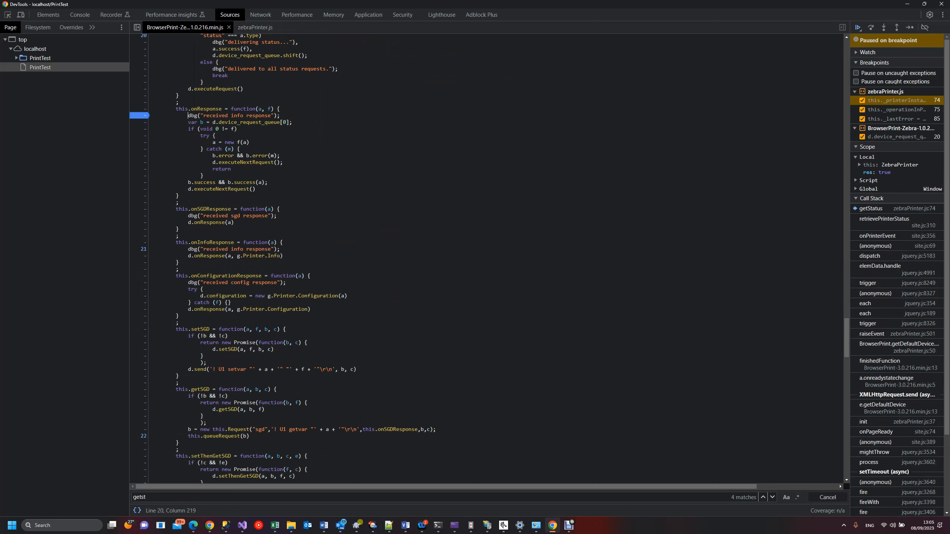
pyautogui.click(258, 27)
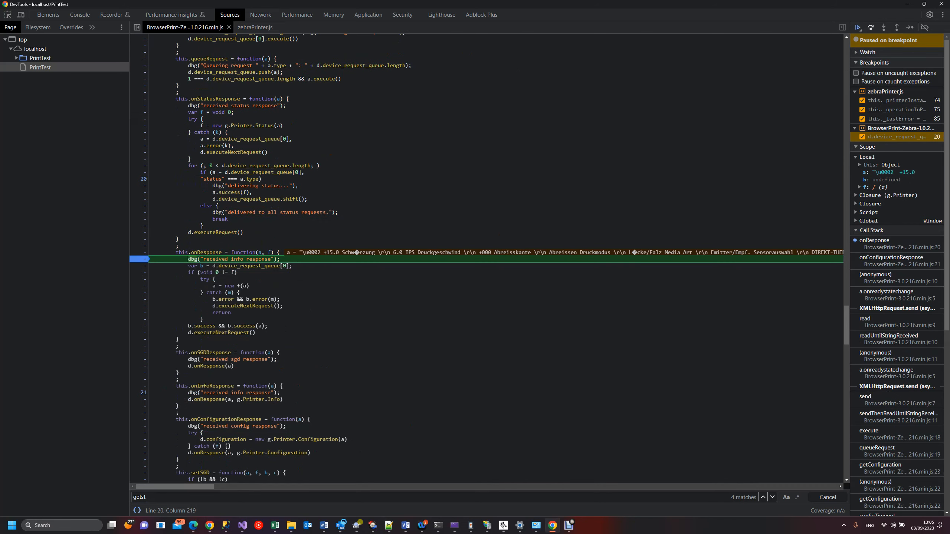
# Resume execution to finish and return to zebraPrinter.js getStatus with breakpoints 74, 75, 85.
pyautogui.click(857, 27)
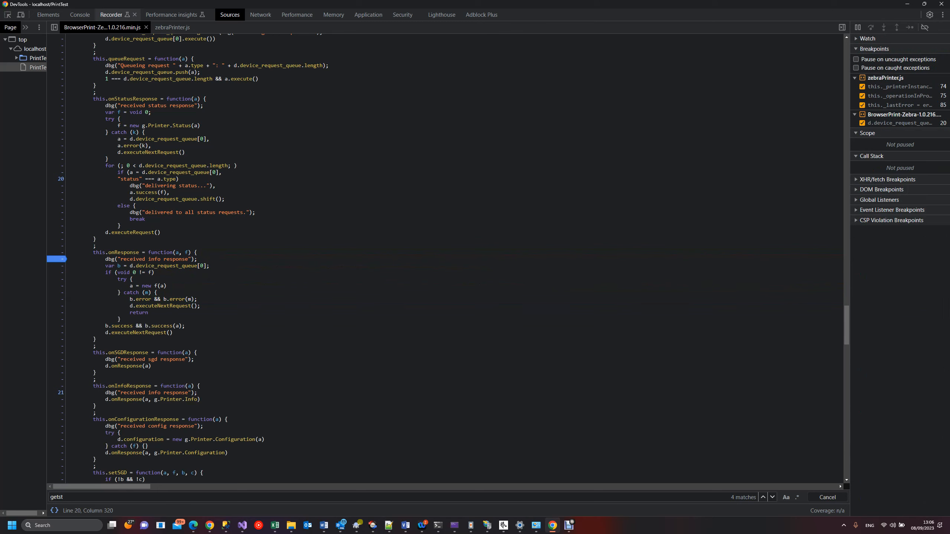
pyautogui.click(170, 27)
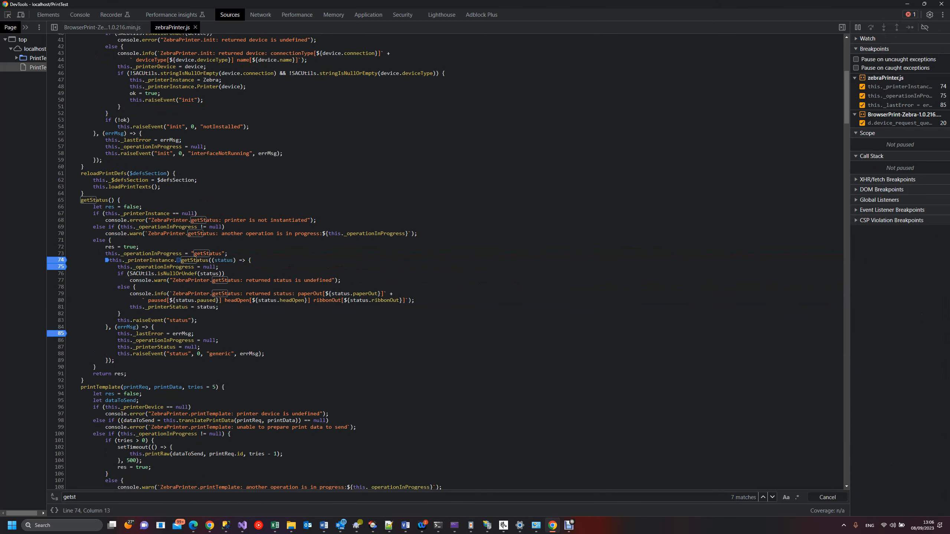